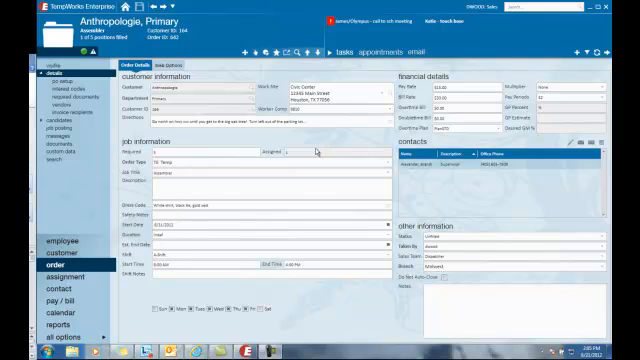
pyautogui.moveTo(318, 150)
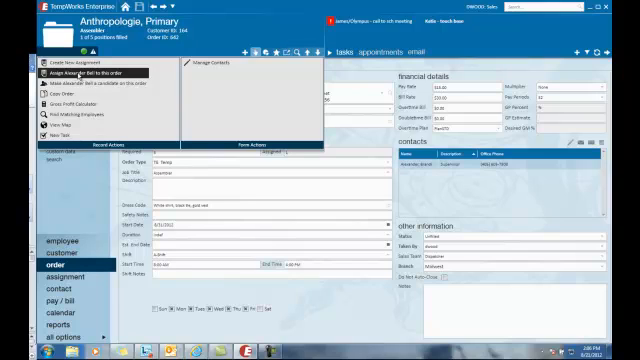
pyautogui.moveTo(80, 76)
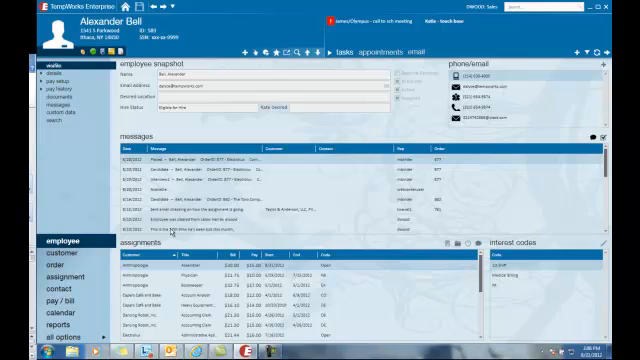
pyautogui.moveTo(258, 51)
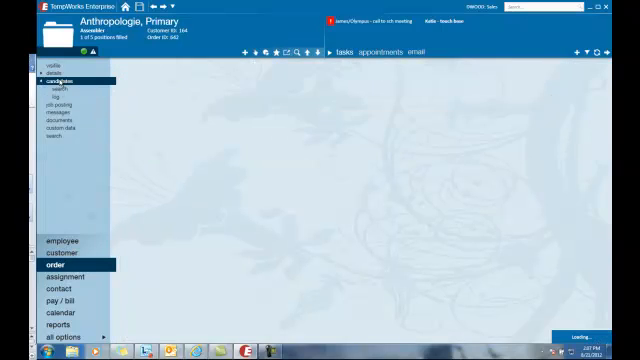
# Open the Candidates list for the Anthropologie Primary order, showing five active candidates.
pyautogui.click(62, 80)
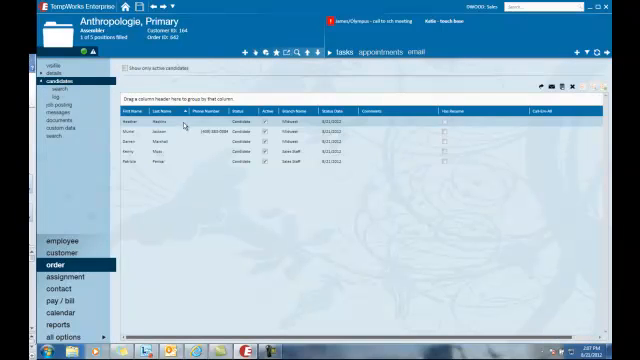